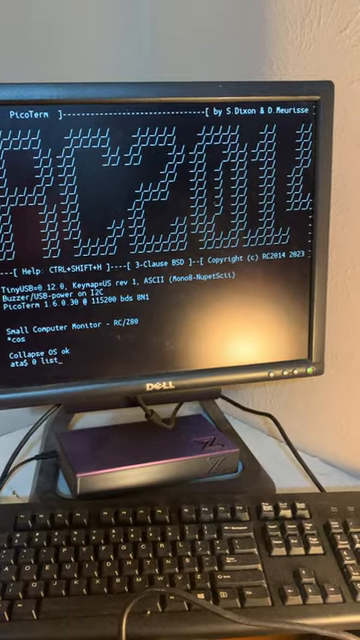
Step: List the master block index, then enter blocks 108 and 109 to load
key("Return")
type("z80a ed")
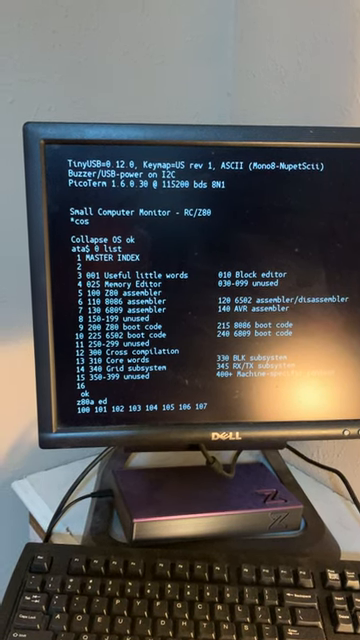
type("108 109")
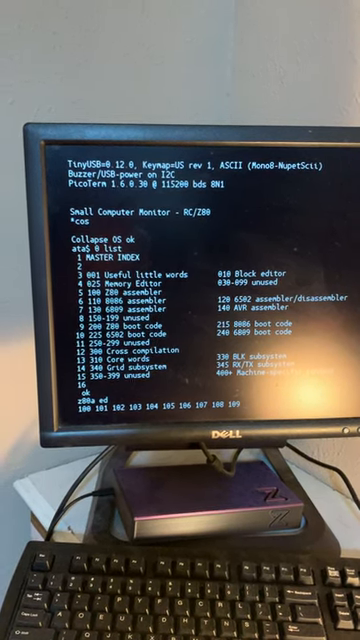